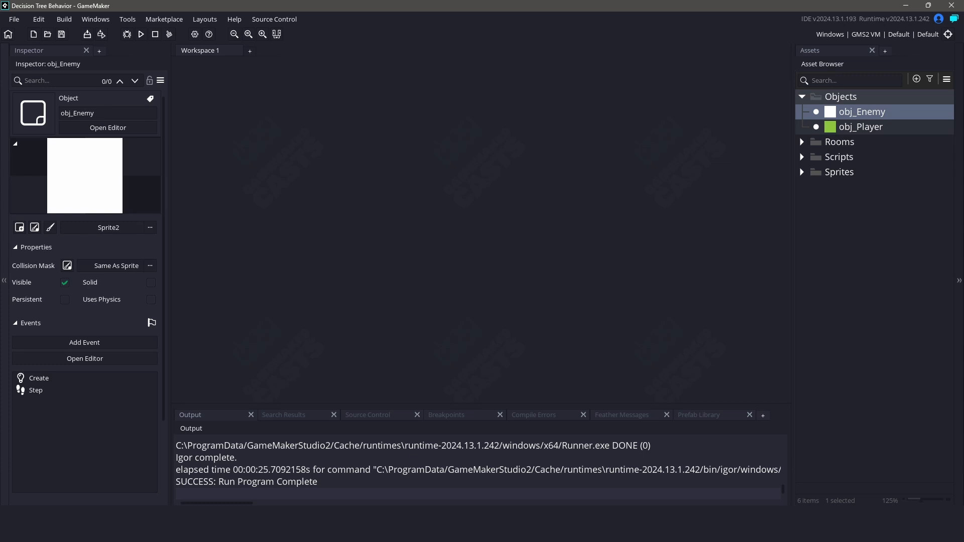
mouse_move(783, 166)
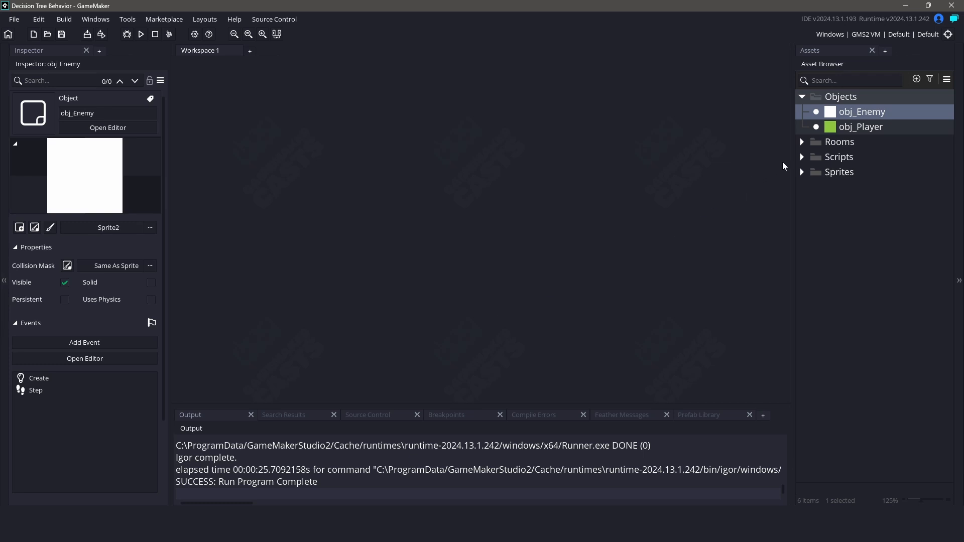
- Expand the Scripts folder in the Asset Browser to reveal the BehaviorSystem script
left_click(872, 171)
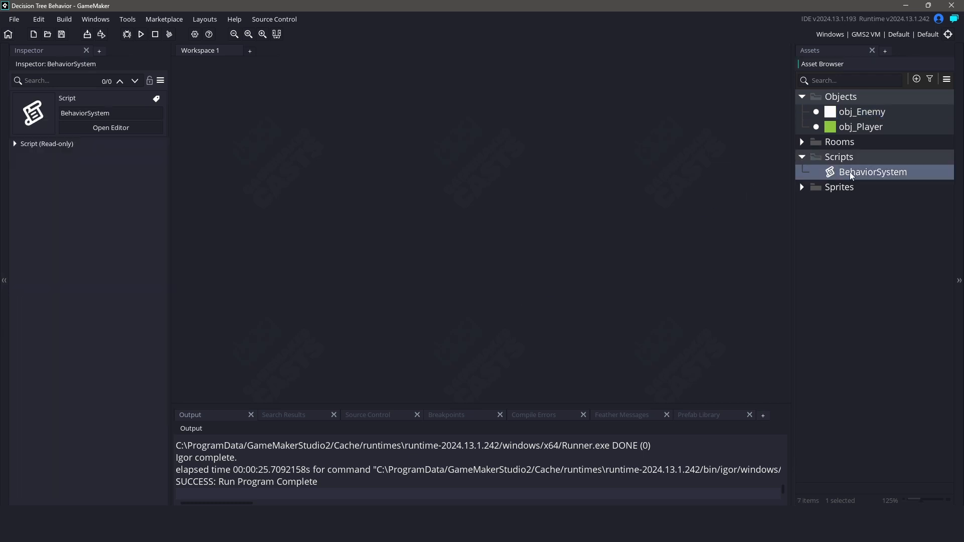
double_click(872, 172)
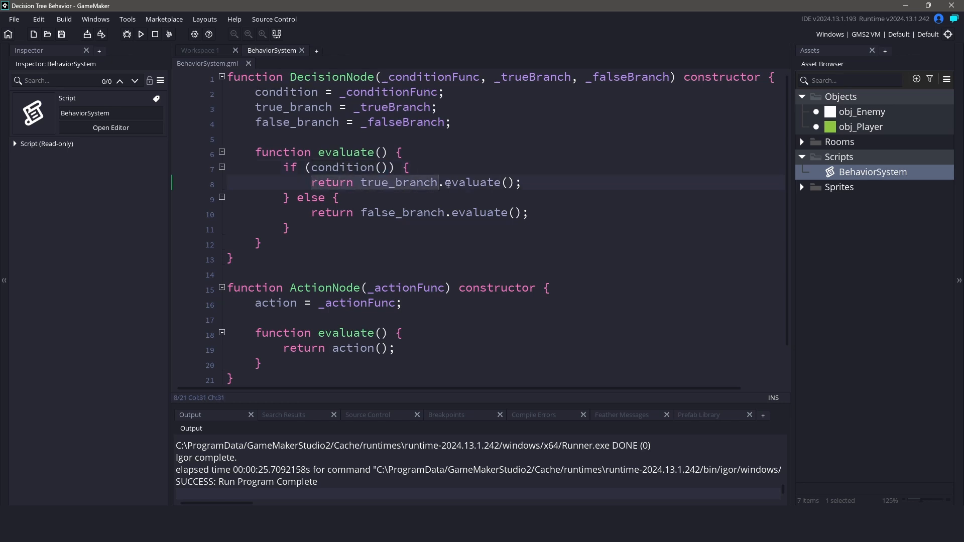
double_click(485, 212)
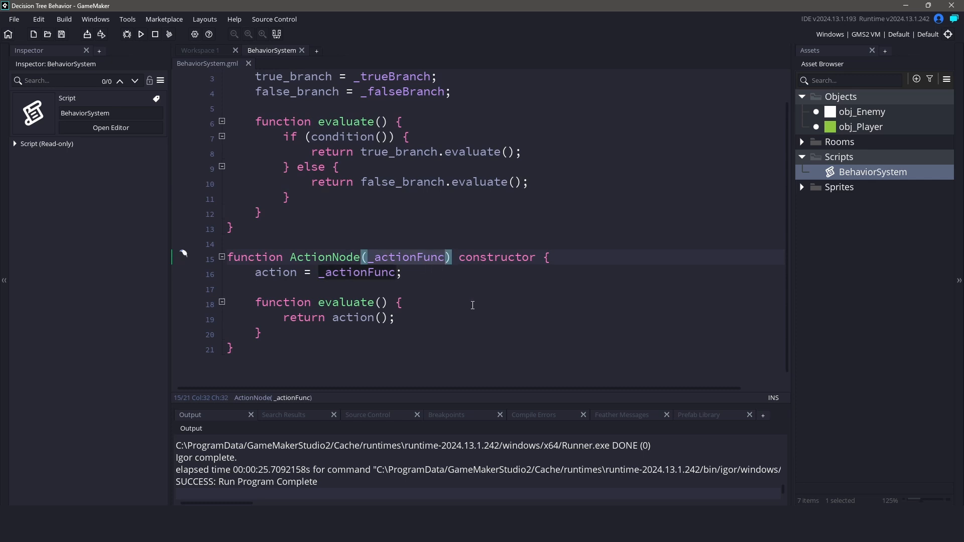
mouse_move(385, 299)
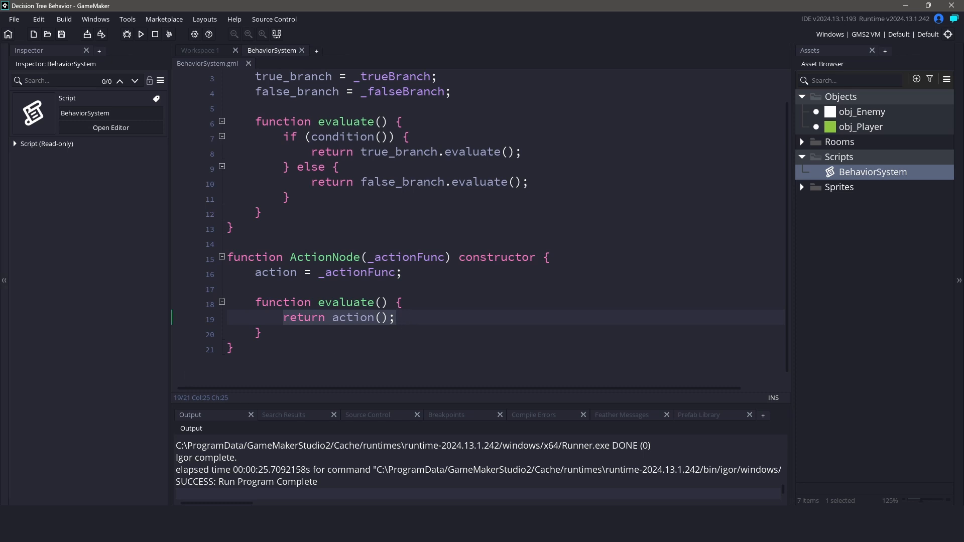
mouse_move(492, 320)
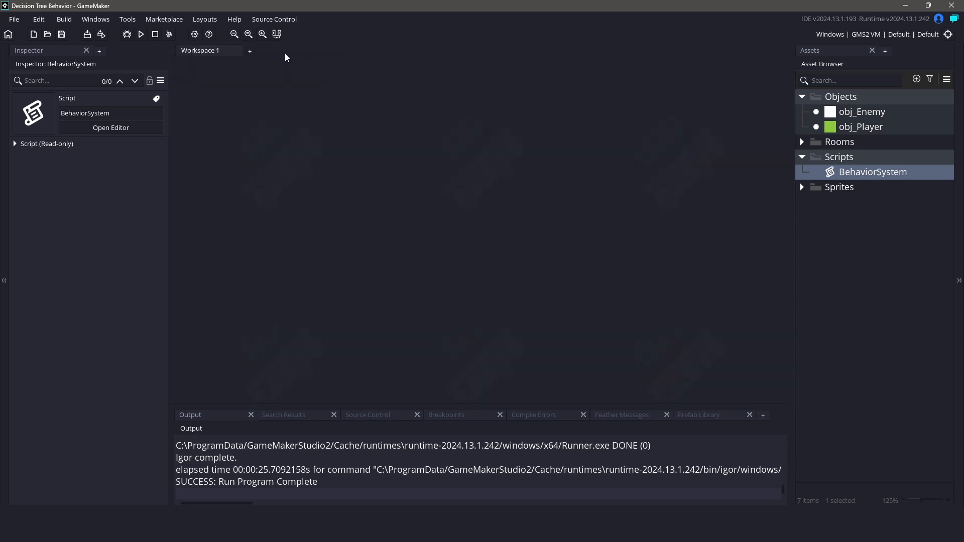
mouse_move(760, 165)
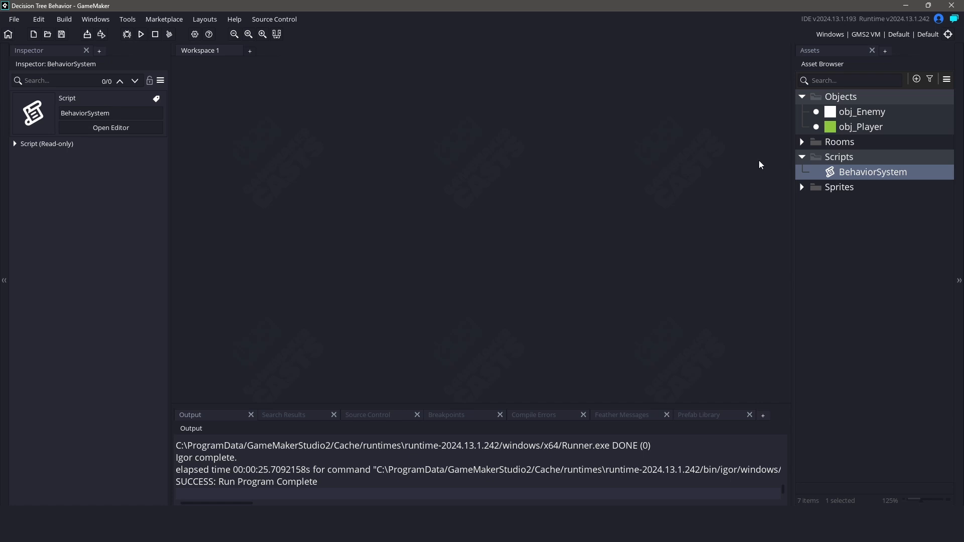
- Open obj_Enemy and its Create event in the code editor
double_click(862, 111)
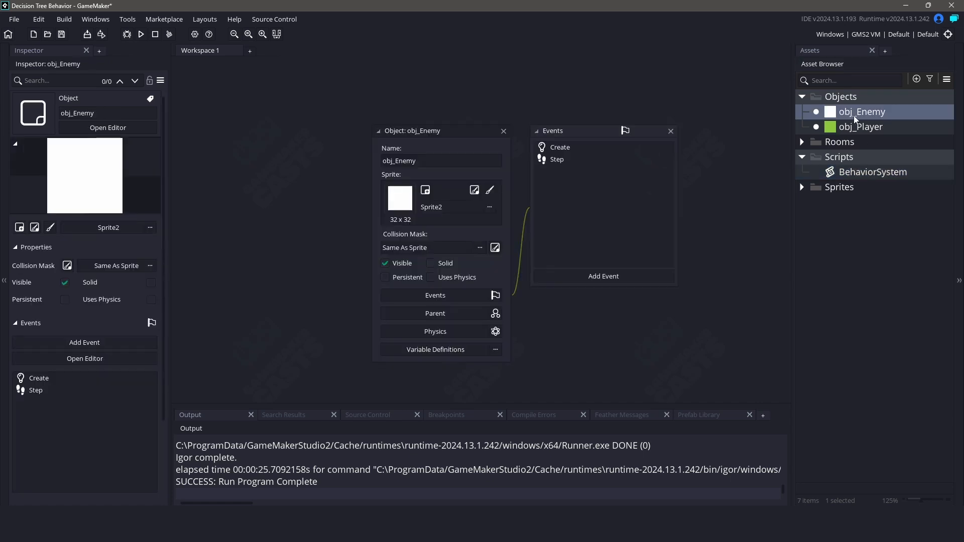
double_click(559, 147)
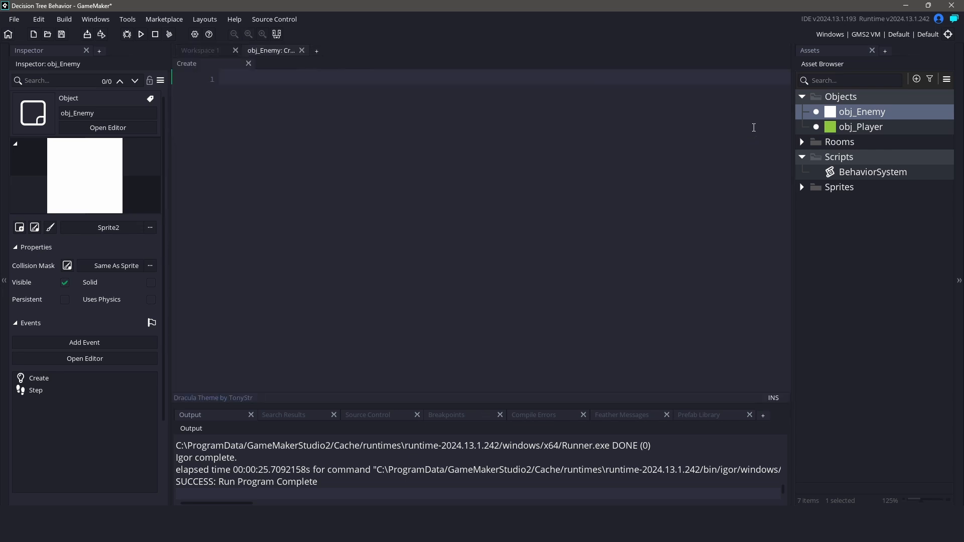
mouse_move(488, 194)
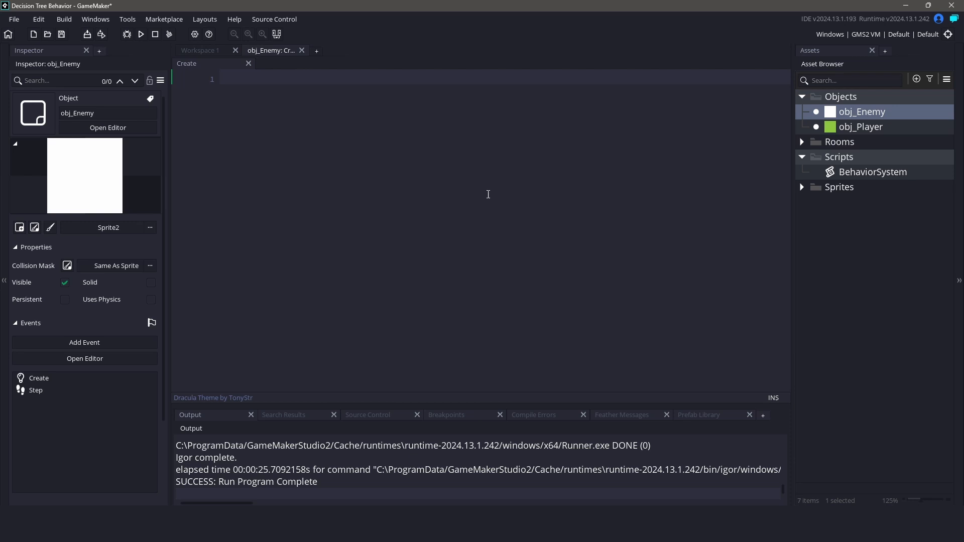
- Write hp = 100, a // conditions comment, and the is_player_near and has_high_health functions
type("hp = 100;")
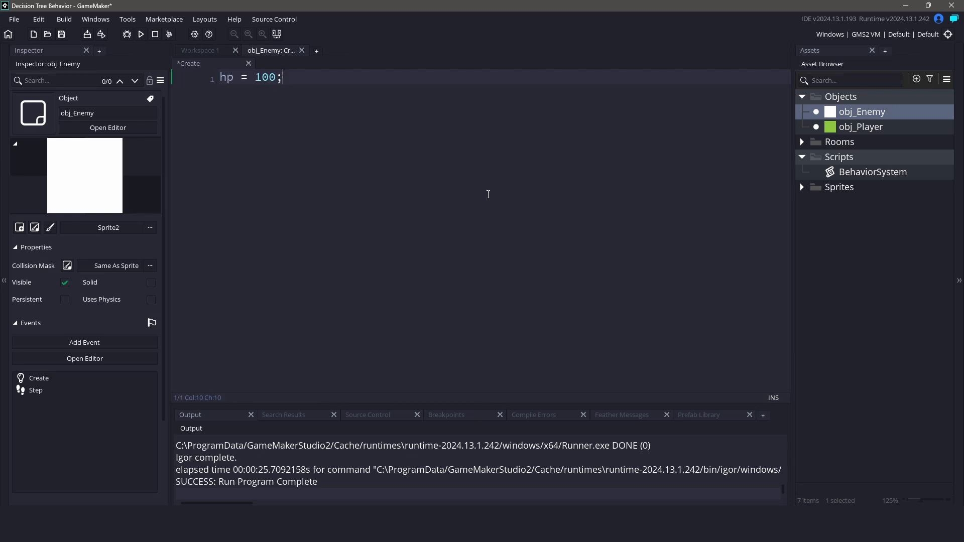
type("// condit")
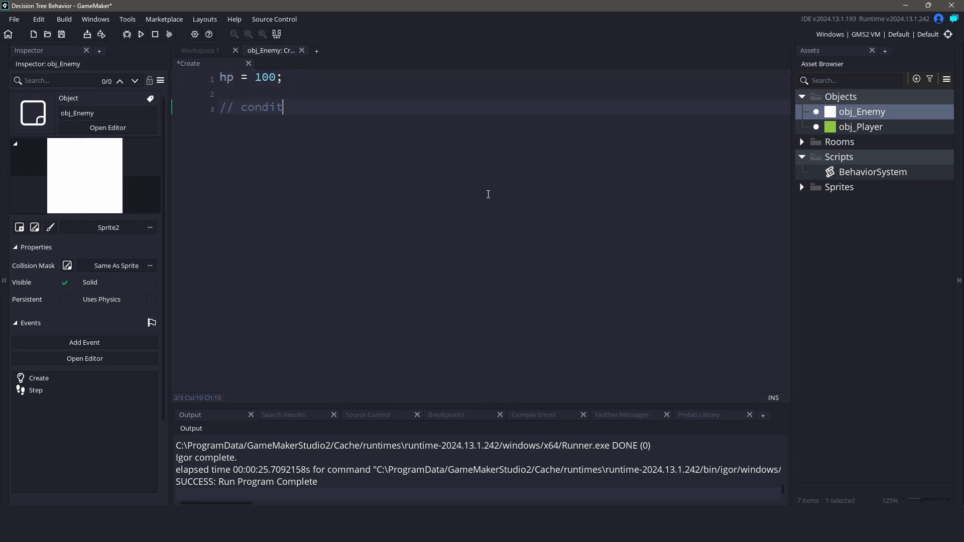
type("ions")
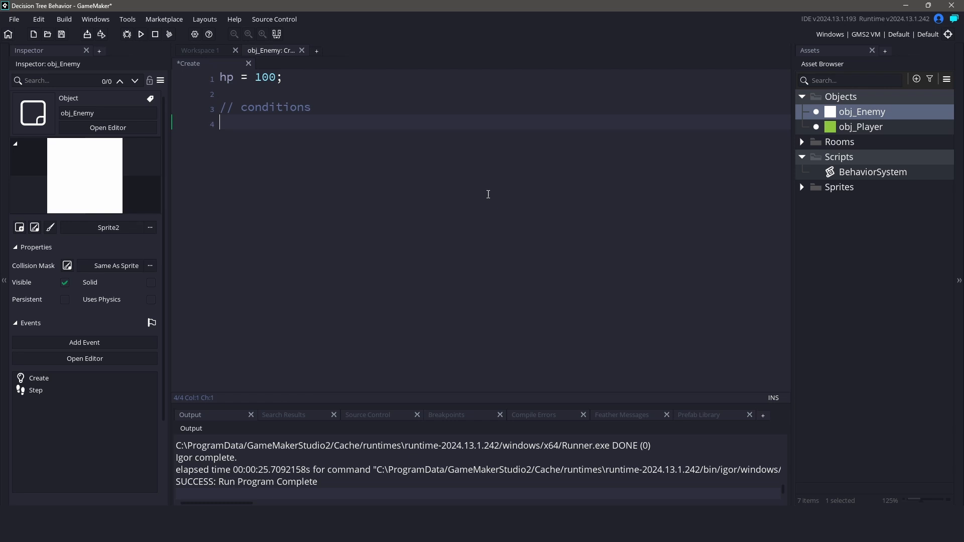
type("is_player_near = function() {")
type("return point_distance(x, y, obj_Player.x, obj_Player.y) < 100;")
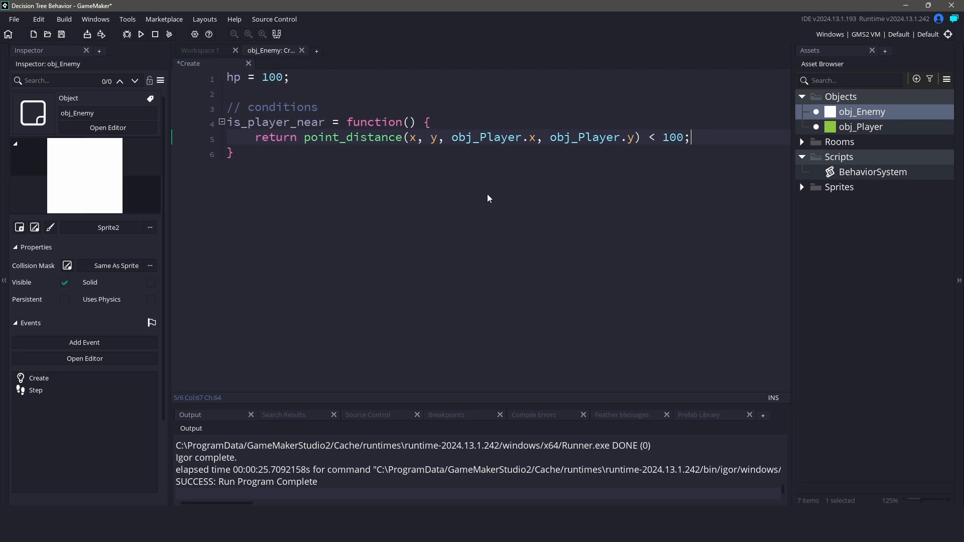
left_click(234, 153)
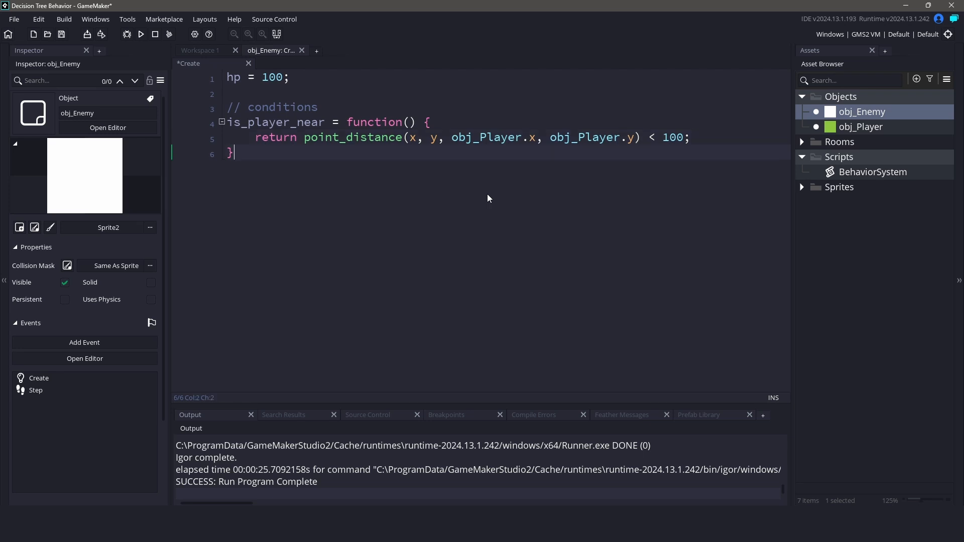
type("has_high_health = function() {")
type("return hp > 50;")
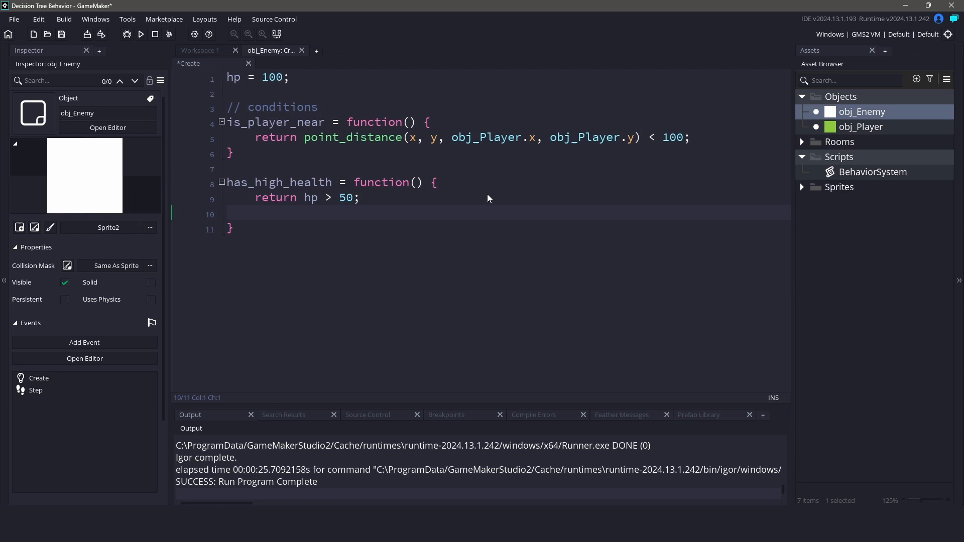
- Add attack_player, flee and patrol functions, removing patrol's '+ 180' offset
key("Backspace")
type("// actions")
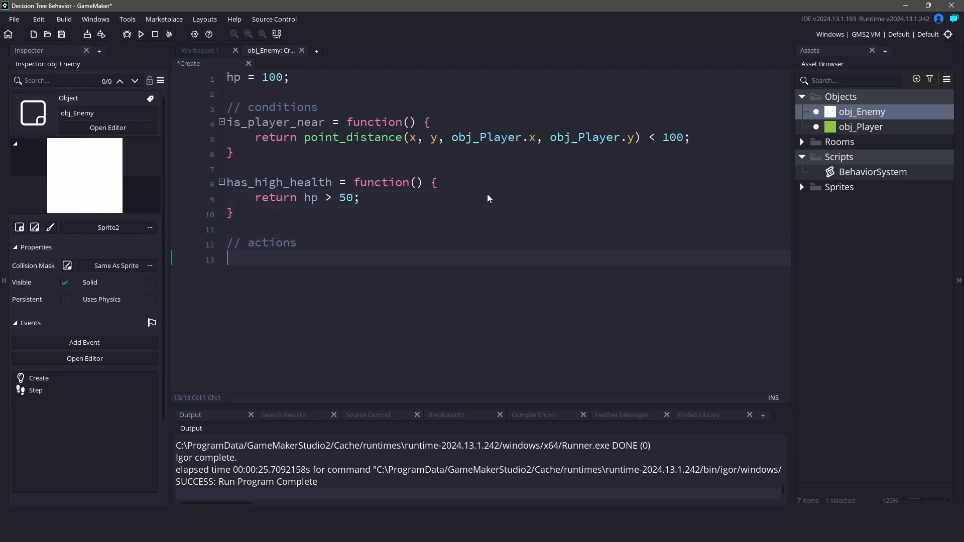
type("attack_player = function() {")
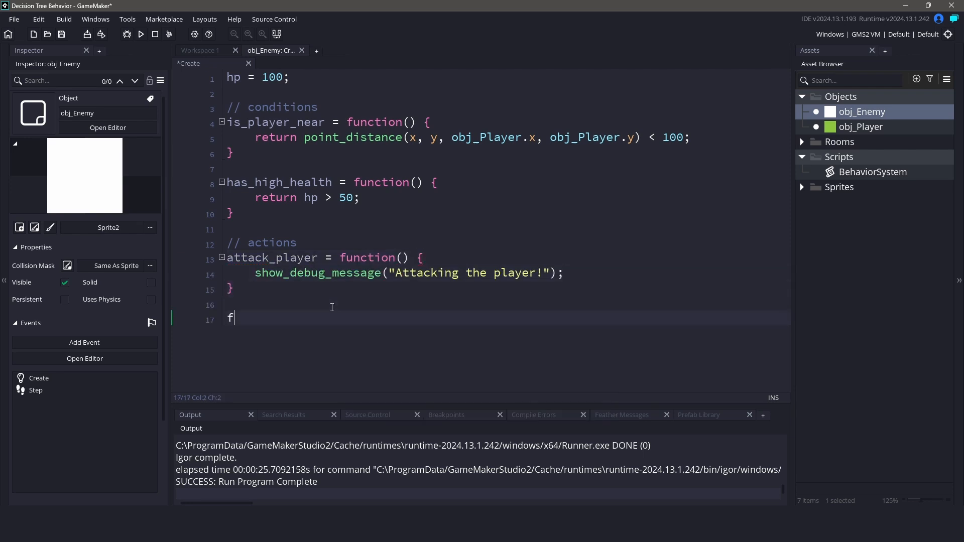
type("lee = function() {")
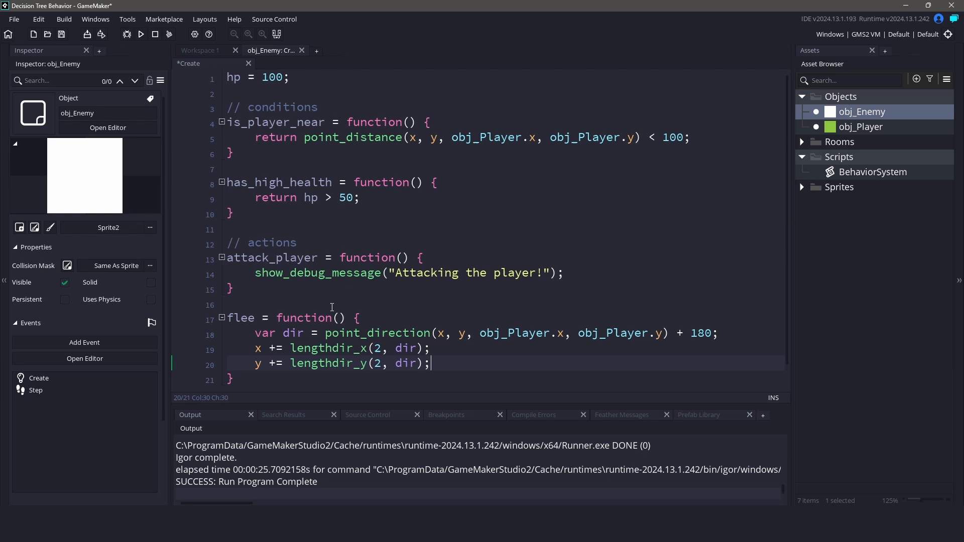
type("patrol = function() {")
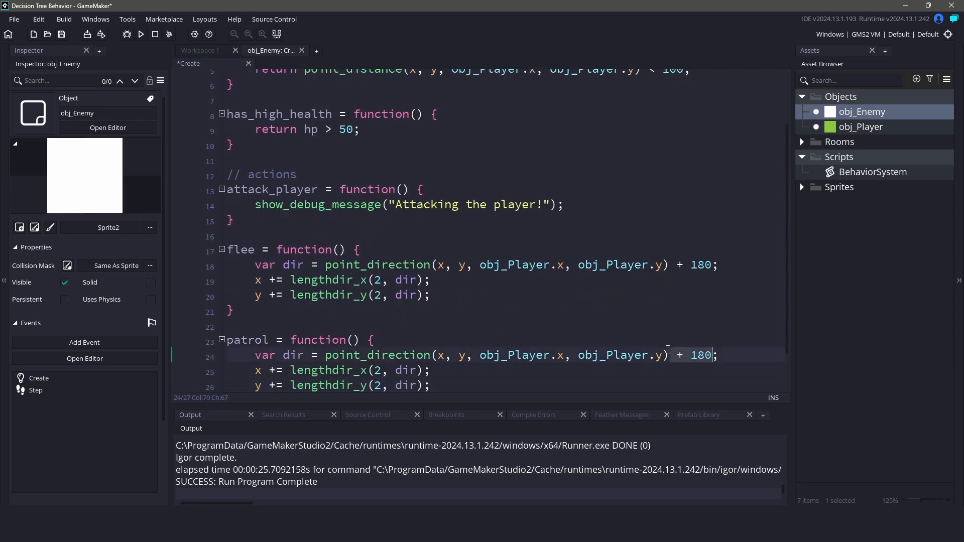
key("BackSpace")
type("// action nodes")
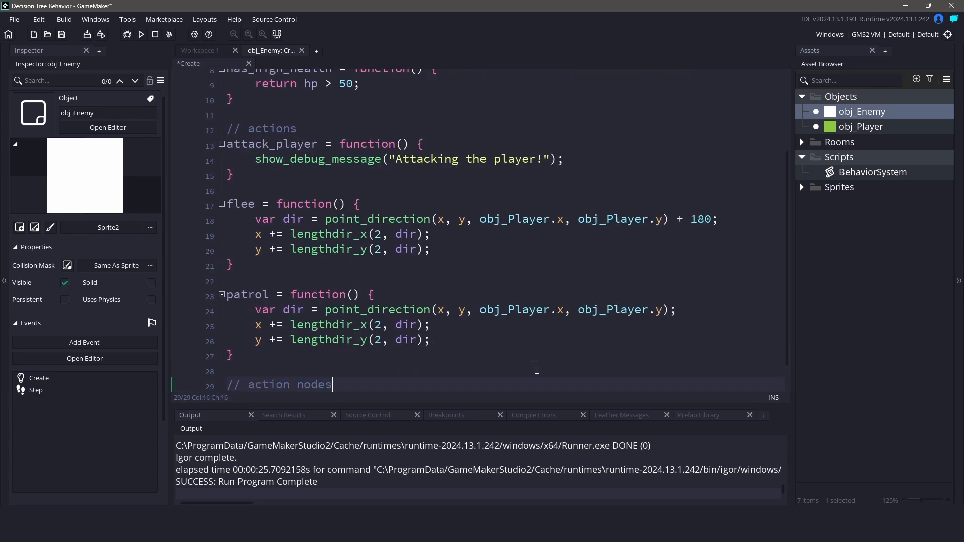
- Define attackNode, fleeNode and patrolNode as ActionNodes wrapping attack_player, flee and patrol
type("var attackNode =")
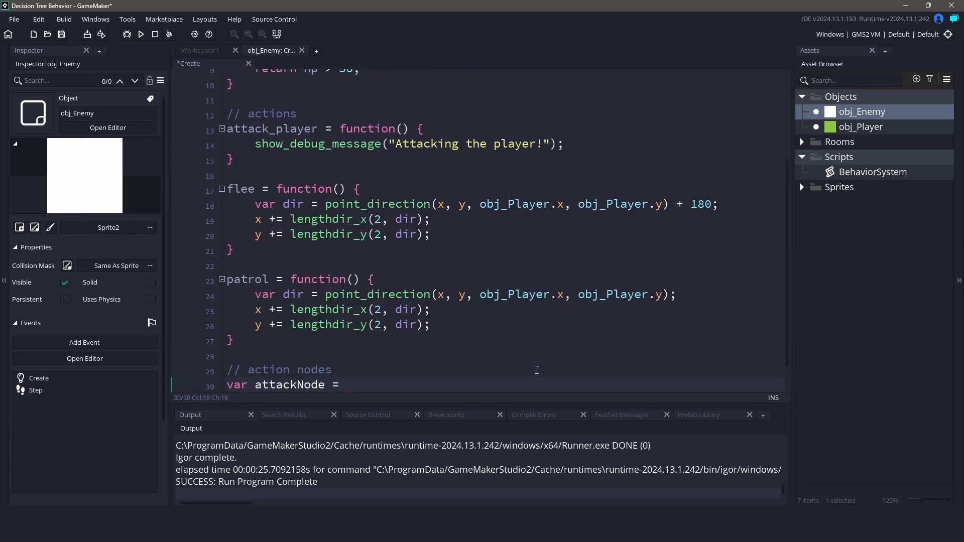
type("new ActionNode(attack_player")
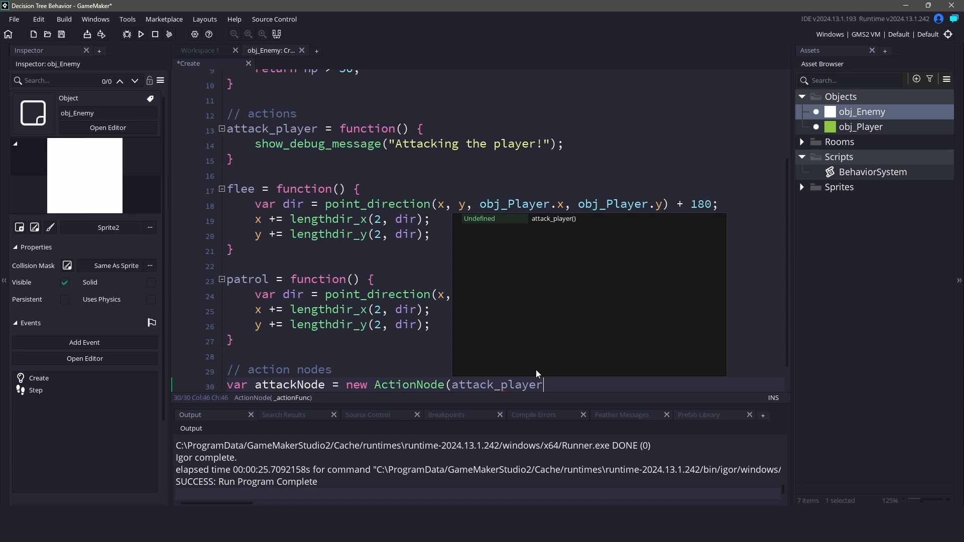
type(");")
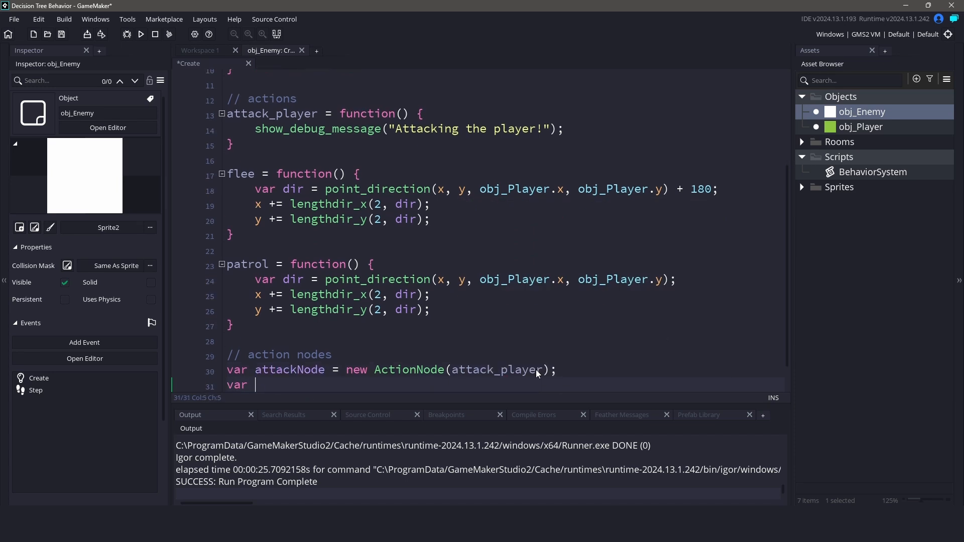
type("fleeNode = new ActionNode(flee);")
type("var patrolNode = new")
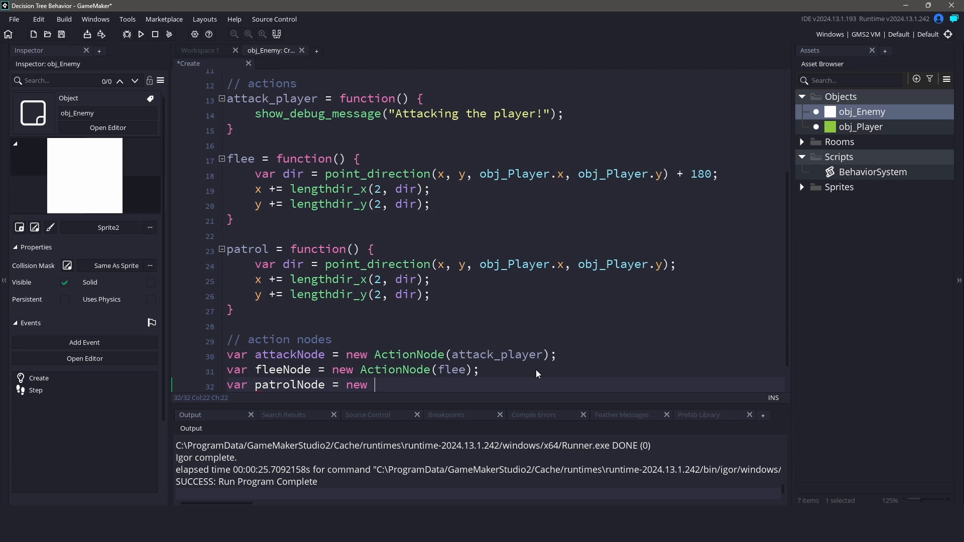
type("ActionNode(patrol);")
type("var hea")
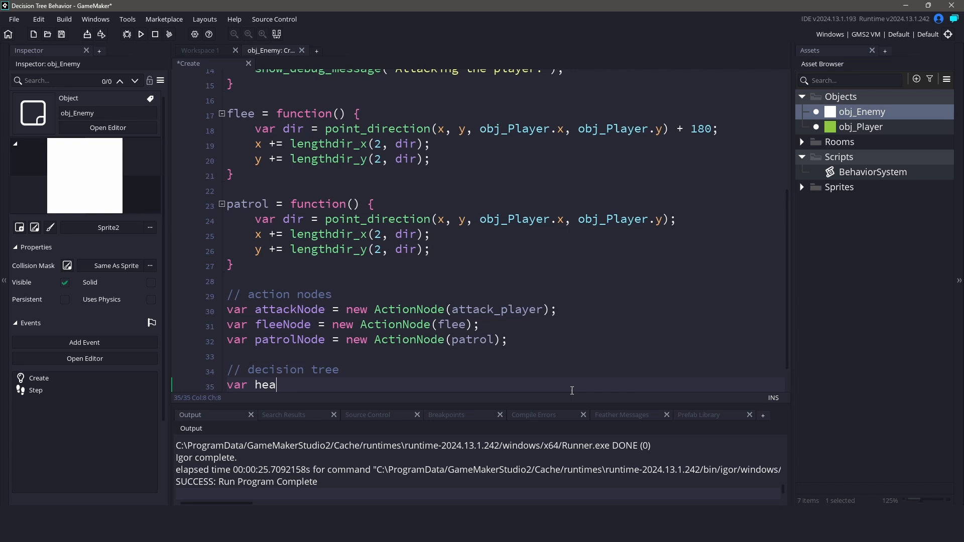
- Add healthCheckNode (has_high_health) and ai_tree (is_player_near) DecisionNodes linking the action nodes
type("lthCheckNode = new DecisionNode(")
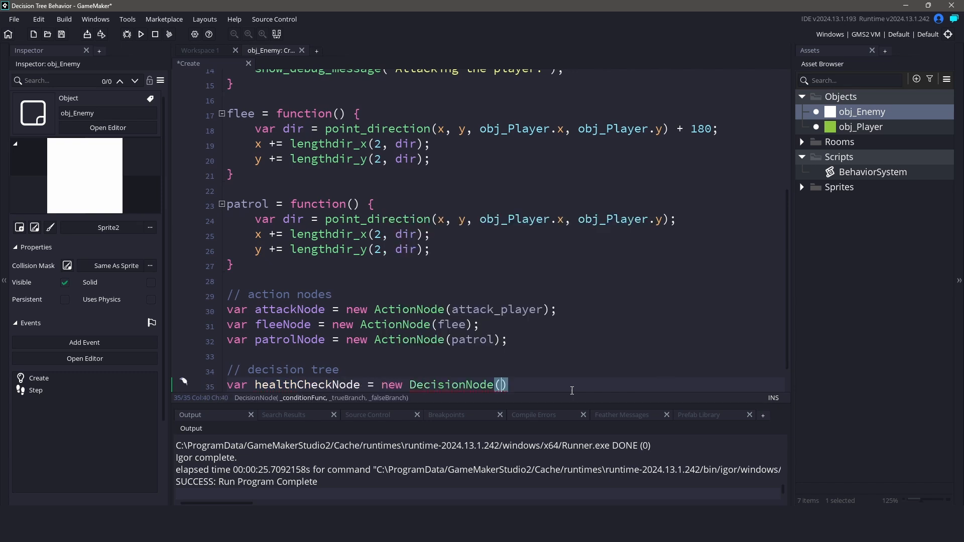
type("has_high_health()")
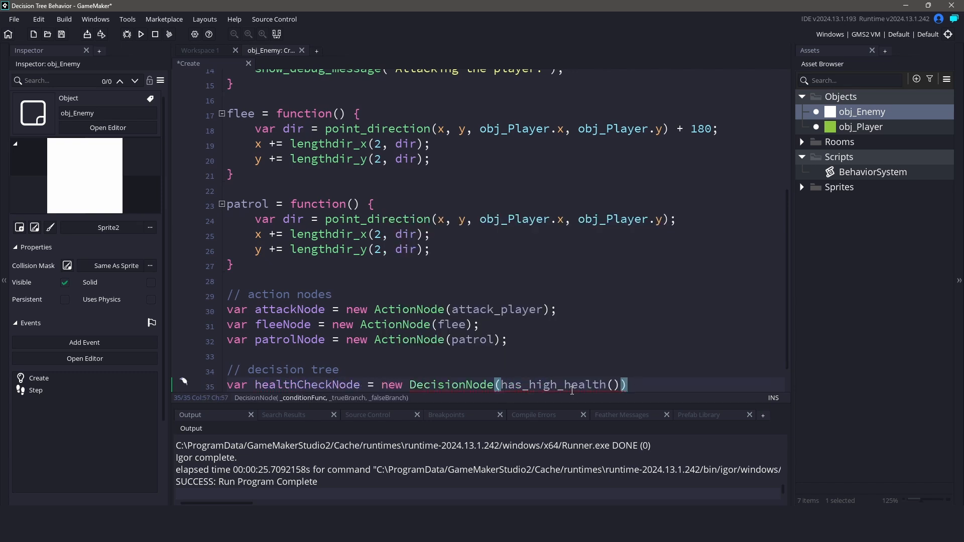
type(", attackNode,")
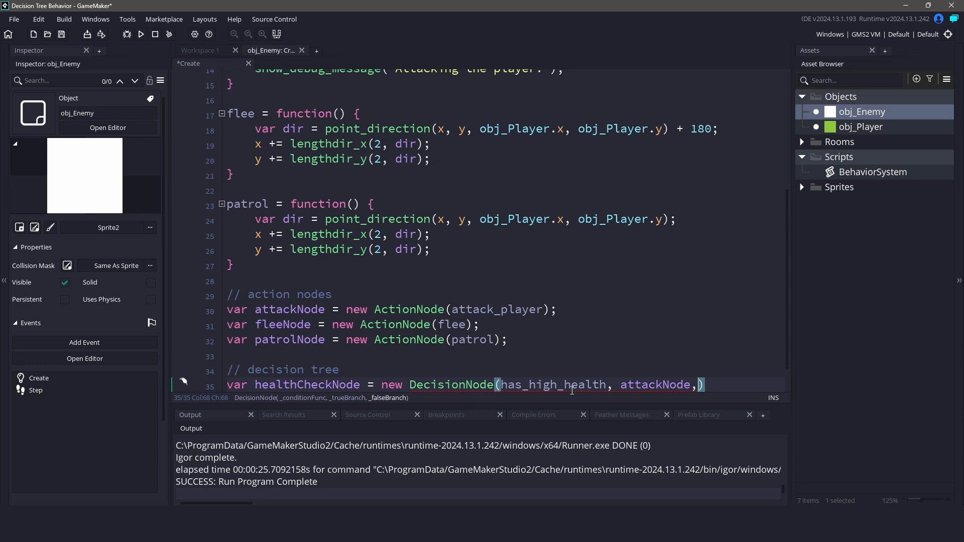
type("fleeNode);")
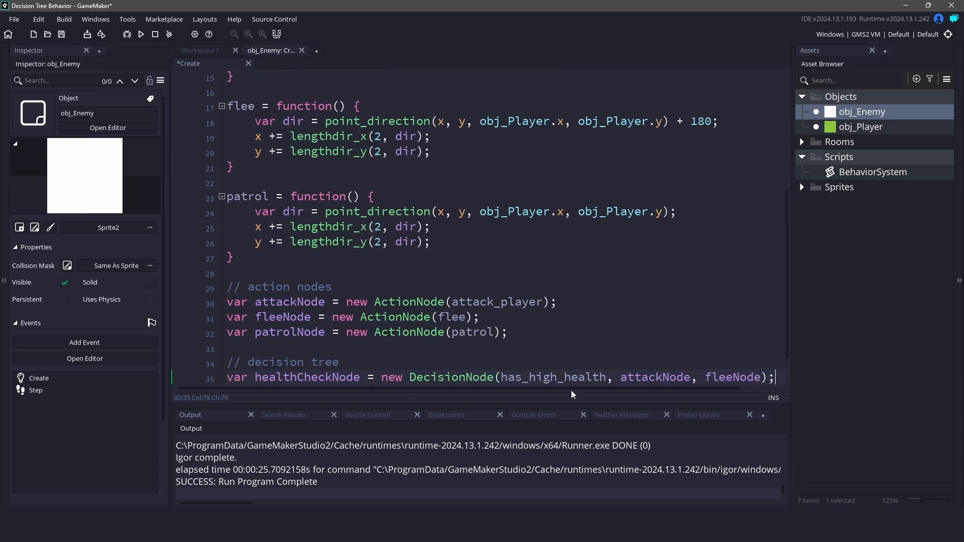
type("ai_tree = new Deci")
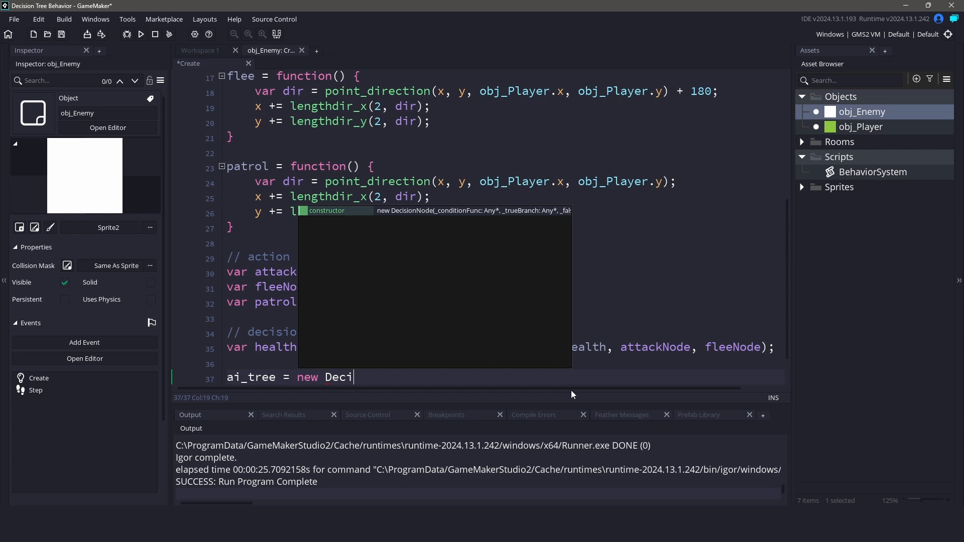
type("sionNode(is_player_near")
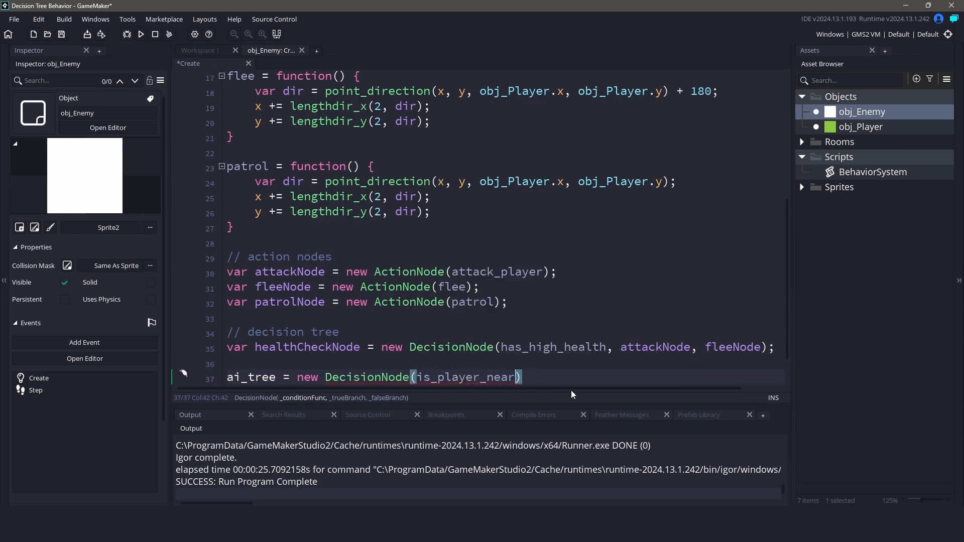
type(", healthCheckNode, patr")
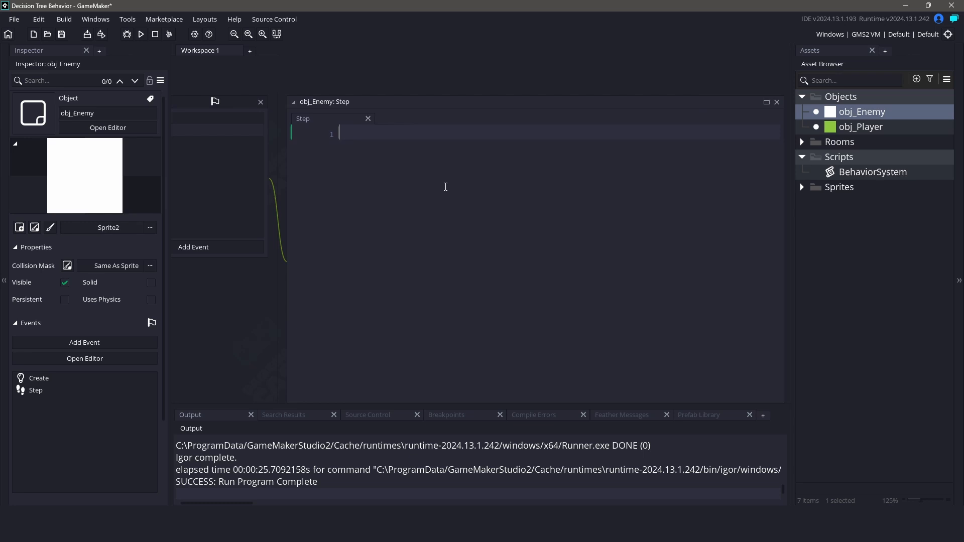
- Call ai_tree.evaluate(); in the Step event and run the game
type("ai_tree.evalut")
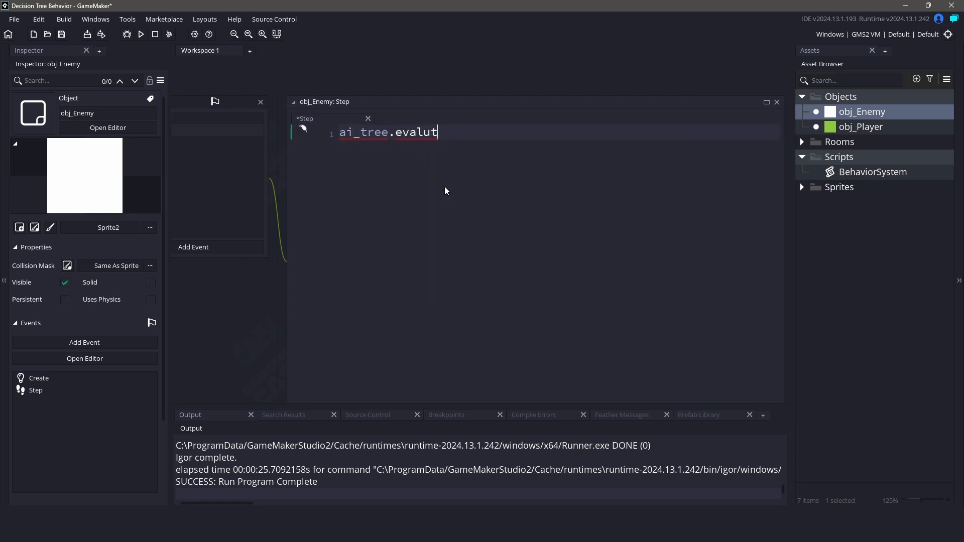
type("ate();")
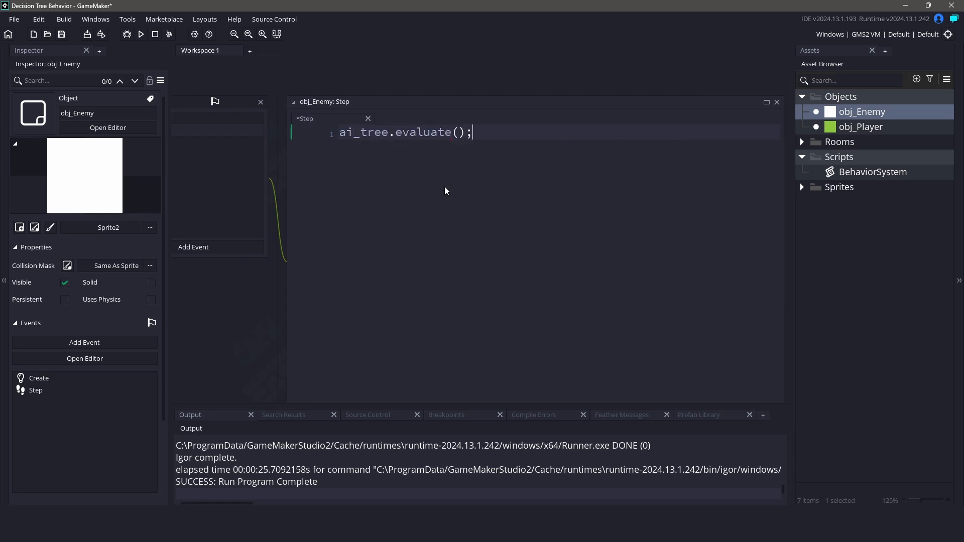
left_click(140, 34)
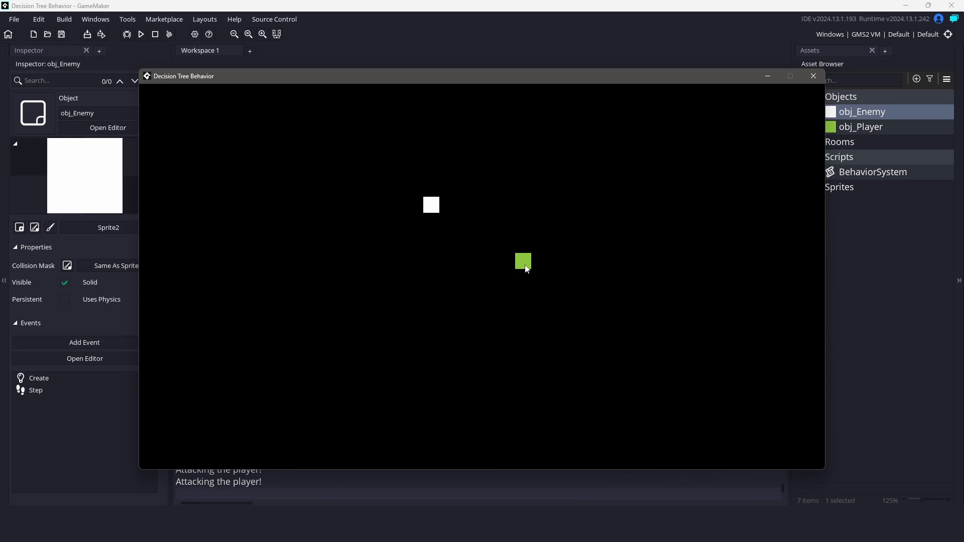